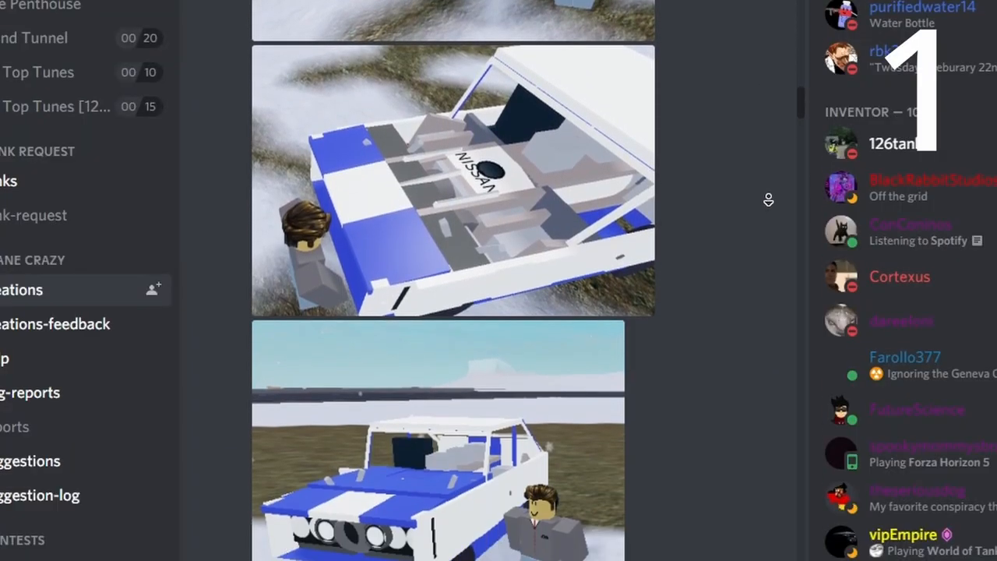
Scroll through the recent #creations posts, then enter 'lock' in the message search
{"action": "scroll", "scroll_direction": "down", "scroll_amount": 3}
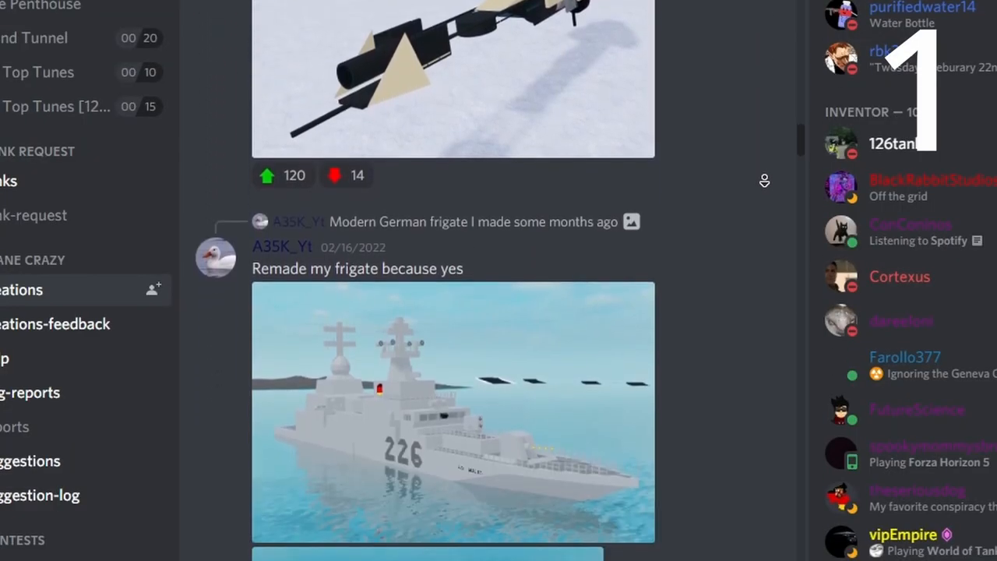
{"action": "scroll", "scroll_direction": "down", "scroll_amount": 3}
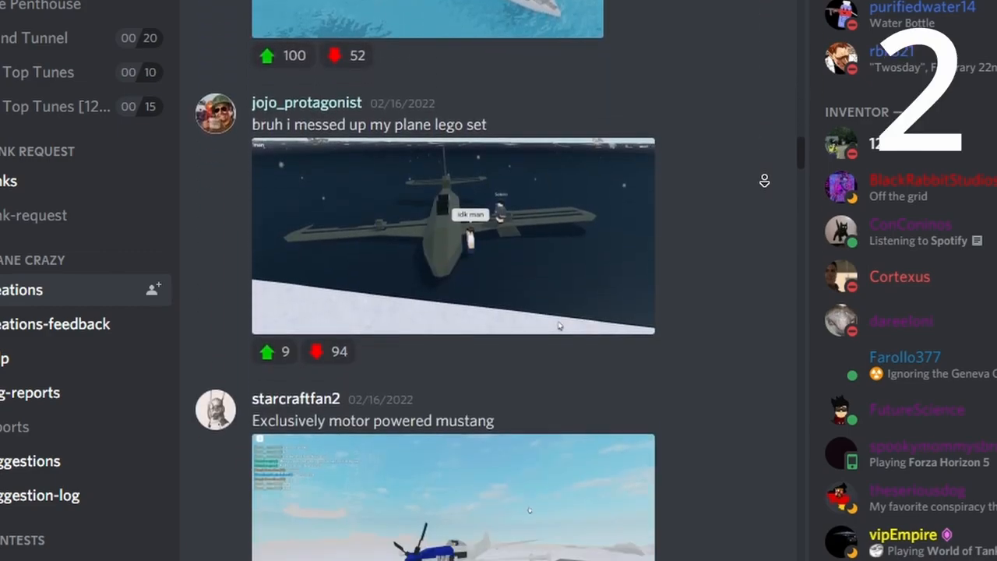
{"action": "scroll", "scroll_direction": "down", "scroll_amount": 3}
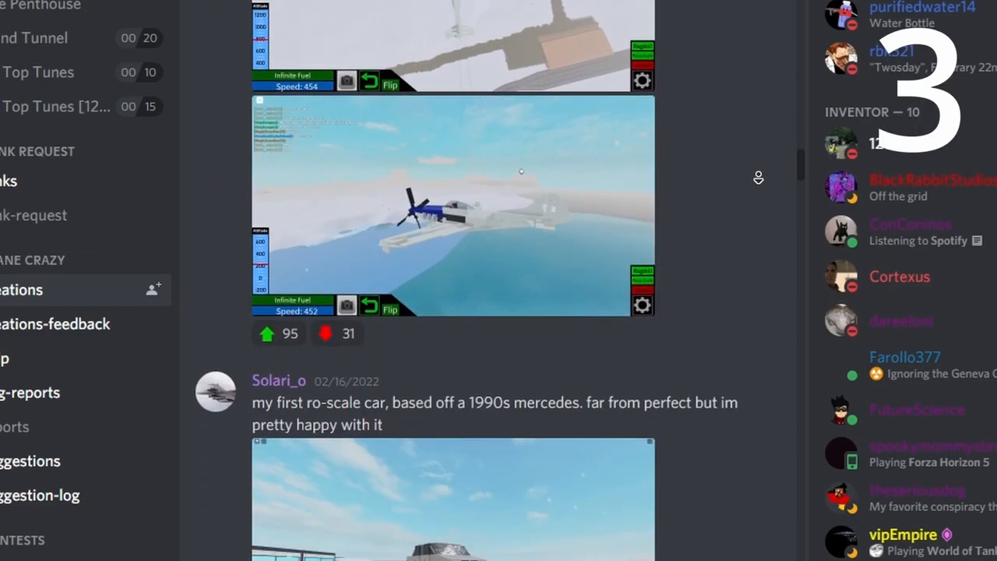
{"action": "scroll", "scroll_direction": "down", "scroll_amount": 3}
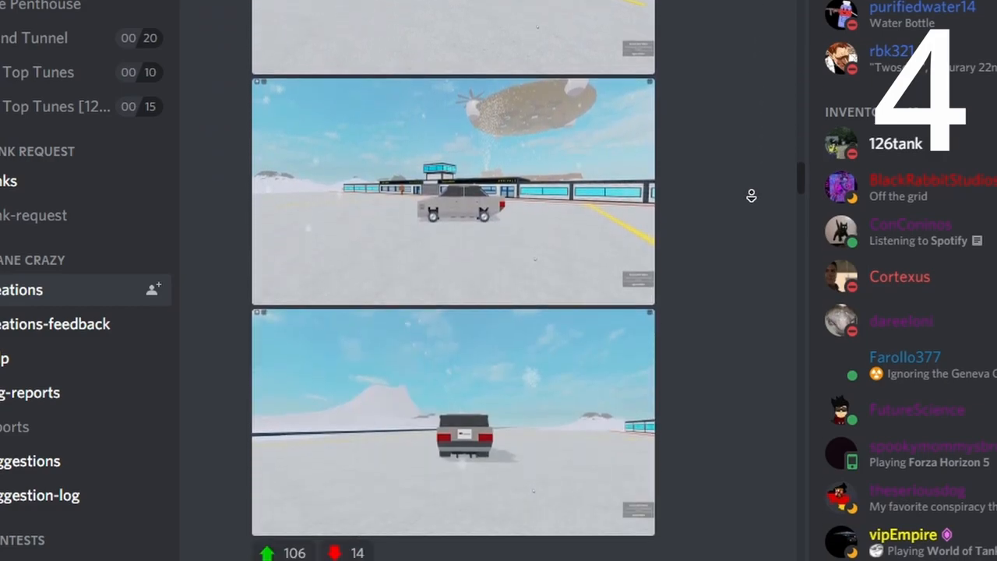
{"action": "scroll", "scroll_direction": "up", "scroll_amount": 3}
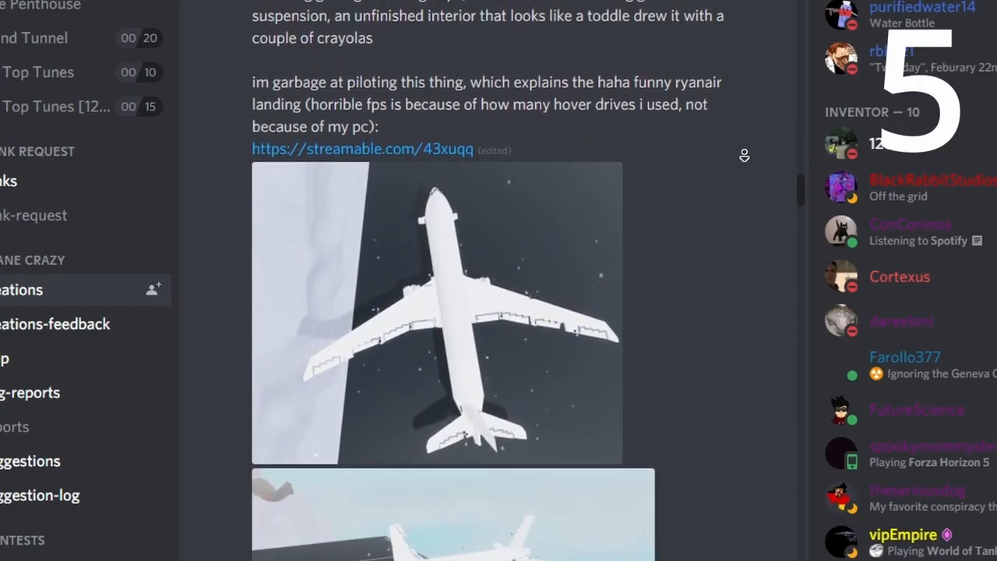
{"action": "scroll", "scroll_direction": "down", "scroll_amount": 3}
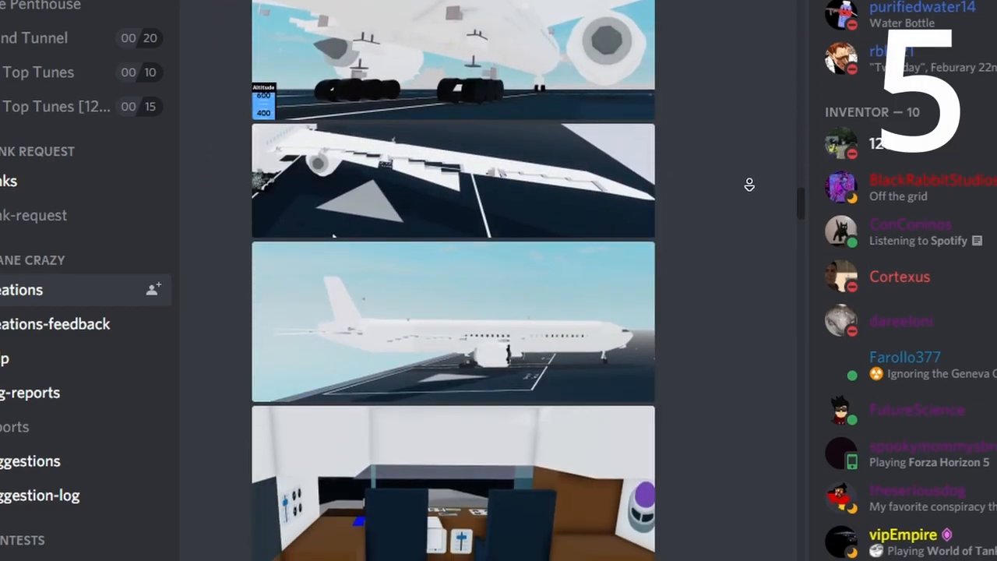
{"action": "scroll", "scroll_direction": "down", "scroll_amount": 3}
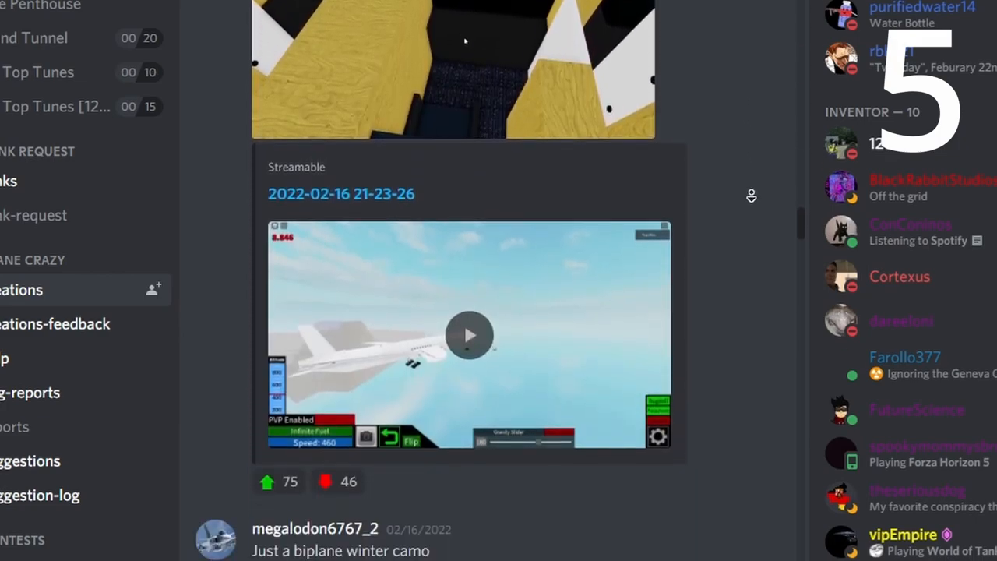
{"action": "type", "text": "lock"}
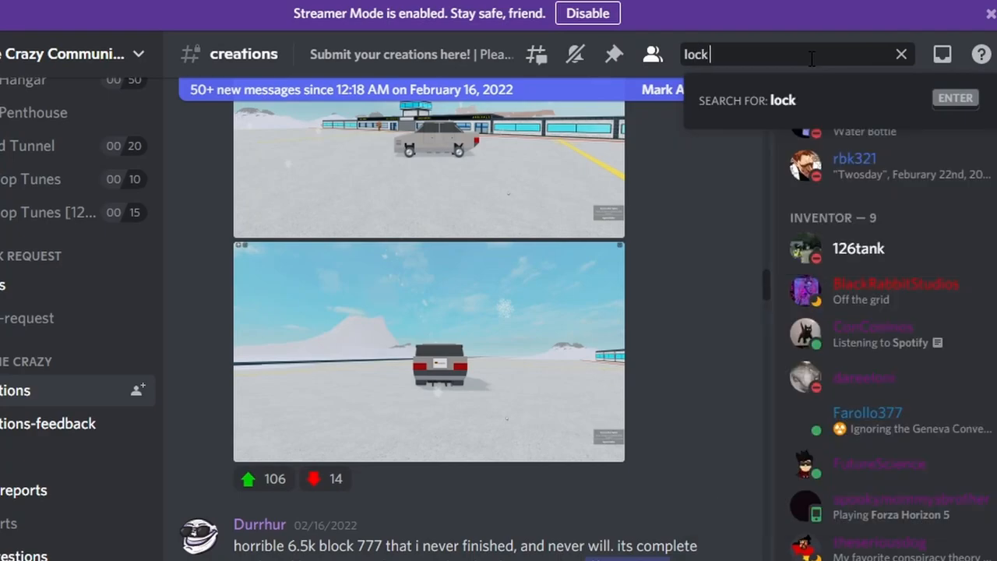
Extend the search to 'lock motor' and sort the results oldest first
{"action": "type", "text": "motor"}
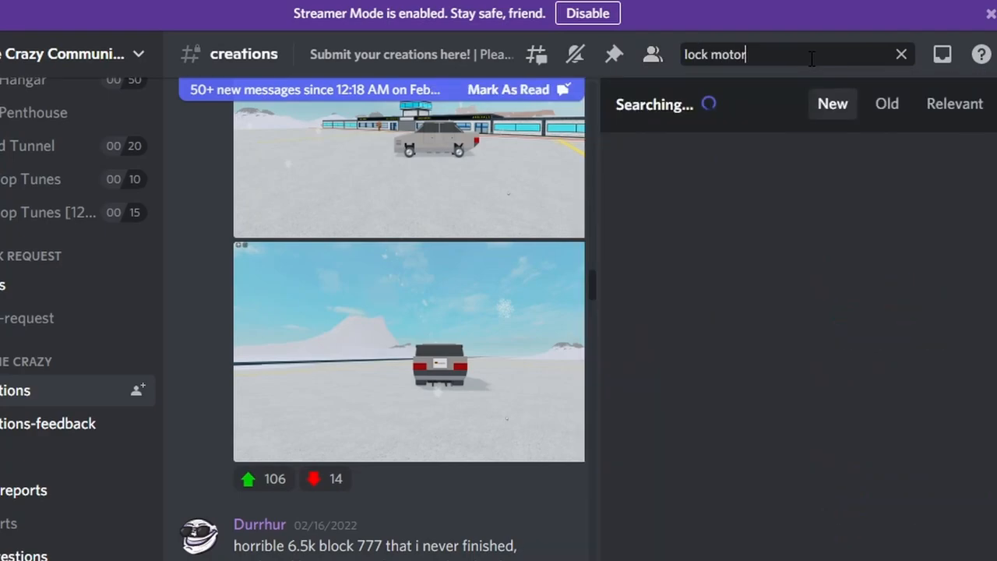
{"action": "mouse_move", "coordinate": [879, 117]}
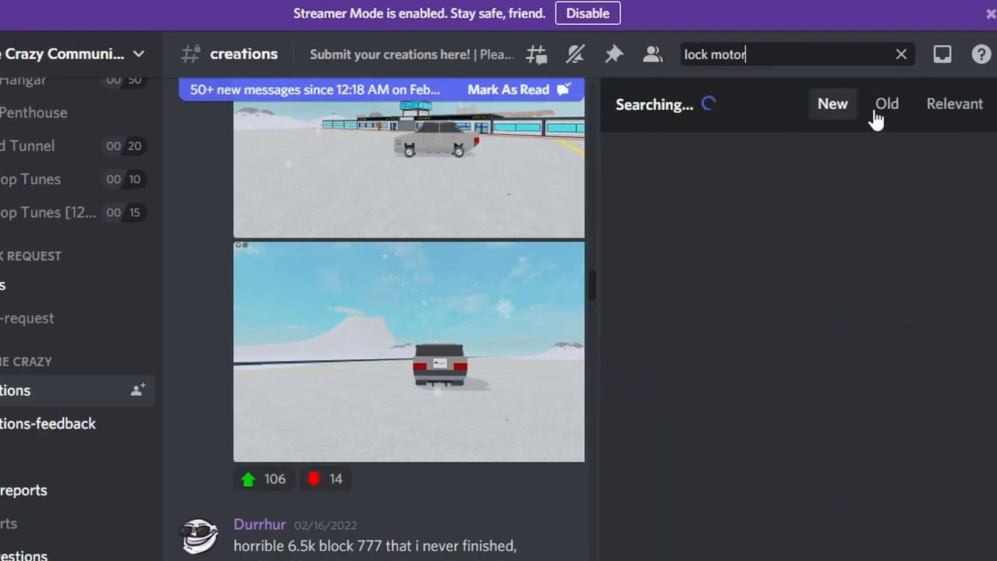
{"action": "left_click", "coordinate": [887, 104]}
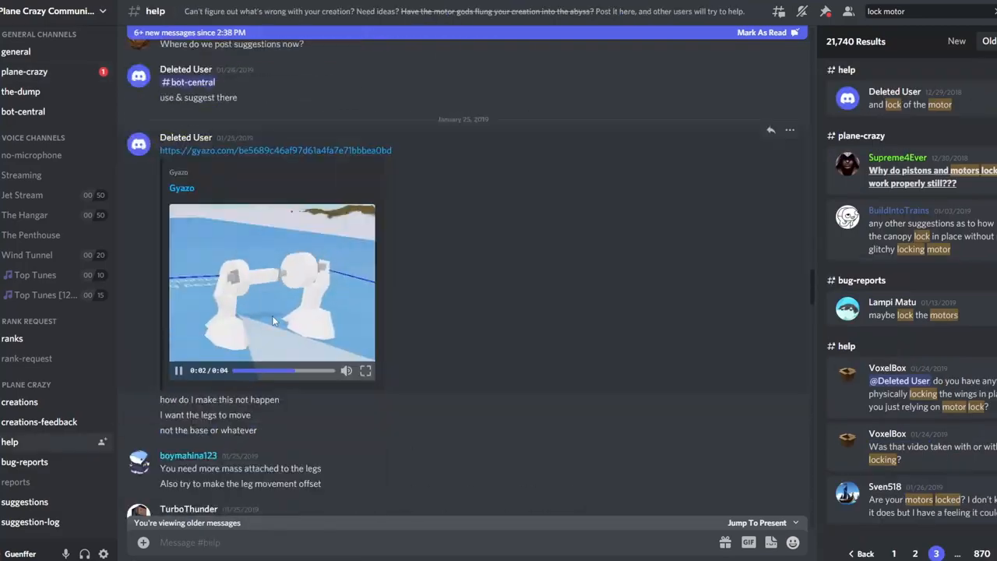
Jump to the February 2019 Plane Crazy result and enlarge the quoted differential post
{"action": "left_click", "coordinate": [24, 71]}
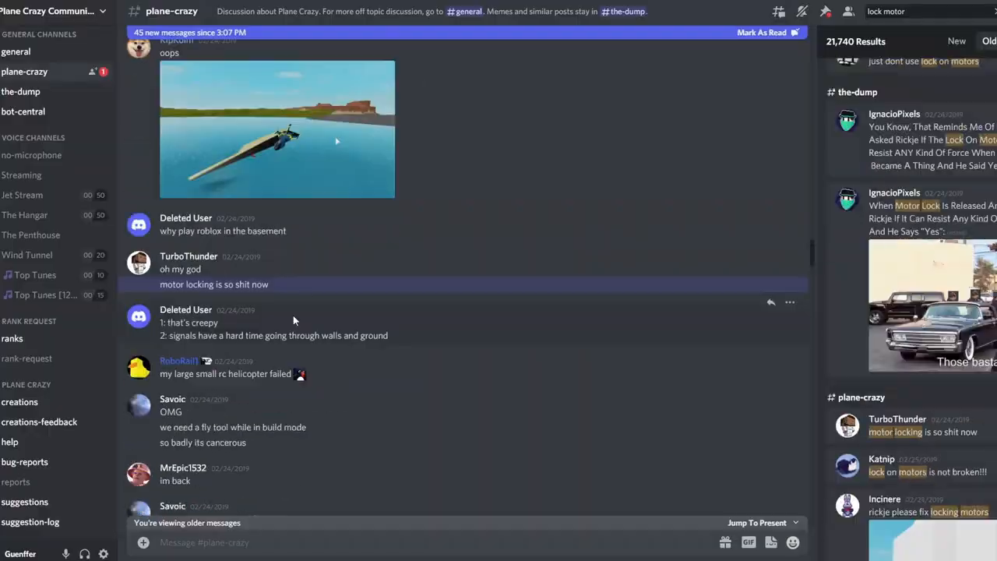
{"action": "left_click", "coordinate": [10, 442]}
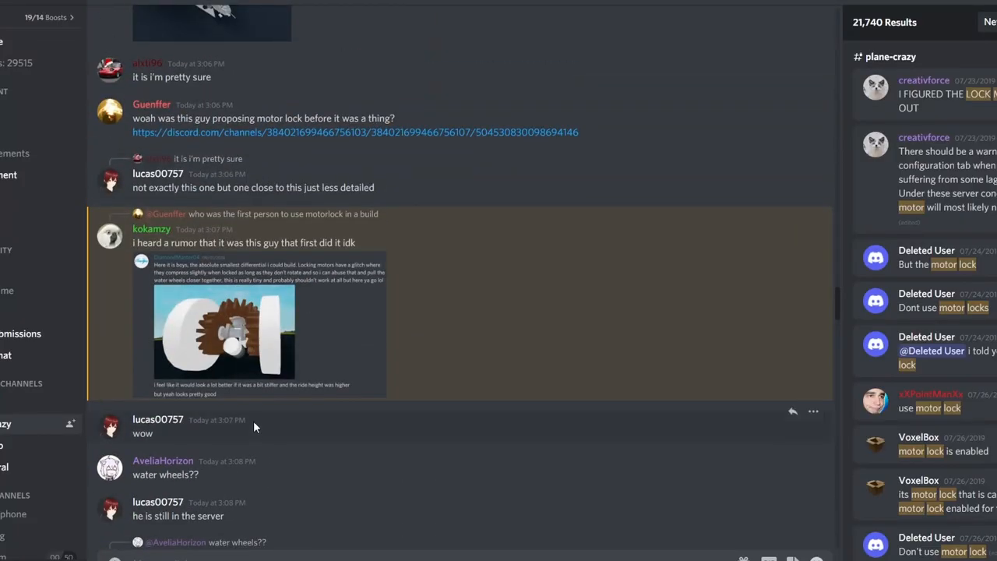
{"action": "mouse_move", "coordinate": [228, 293]}
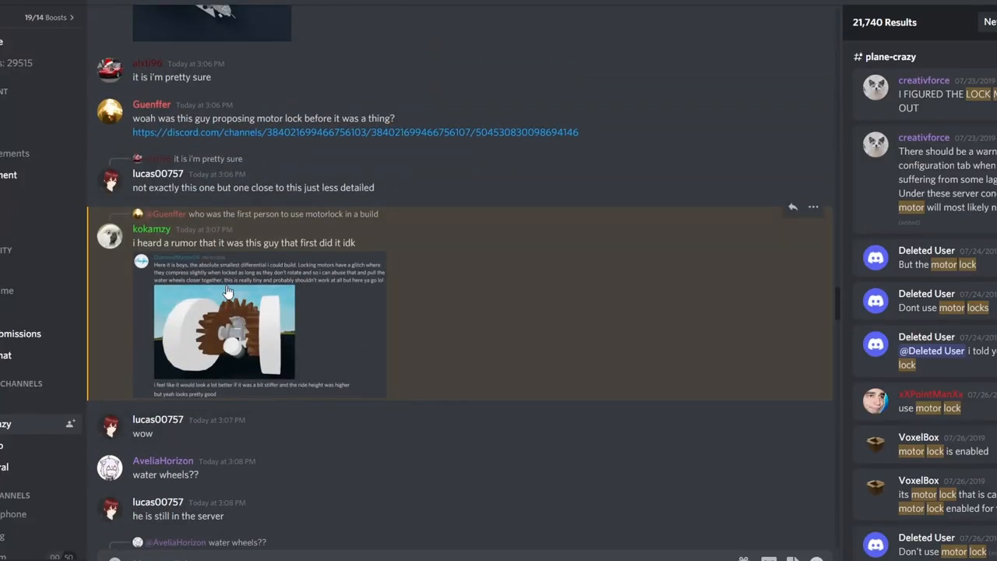
{"action": "left_click", "coordinate": [224, 322]}
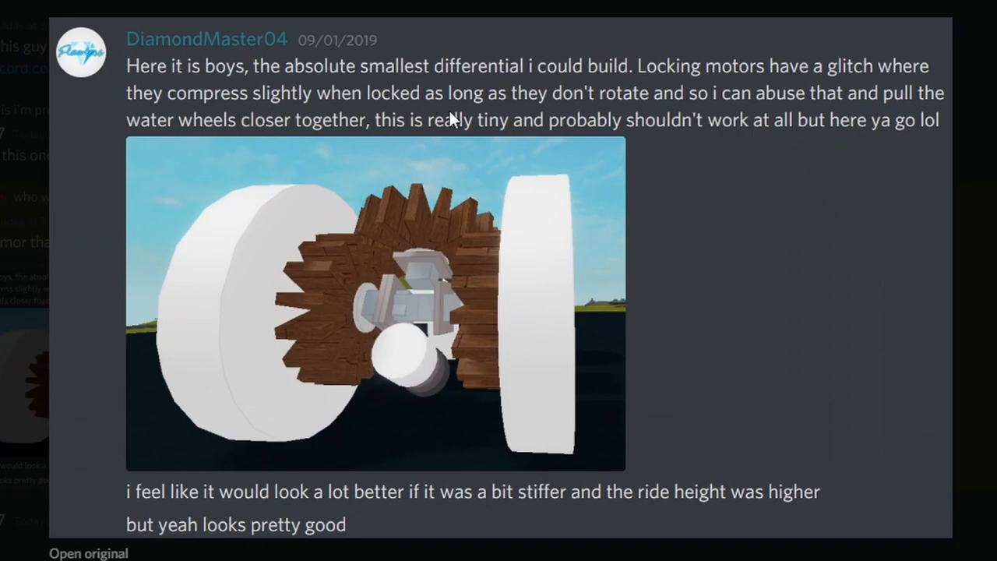
{"action": "mouse_move", "coordinate": [716, 154]}
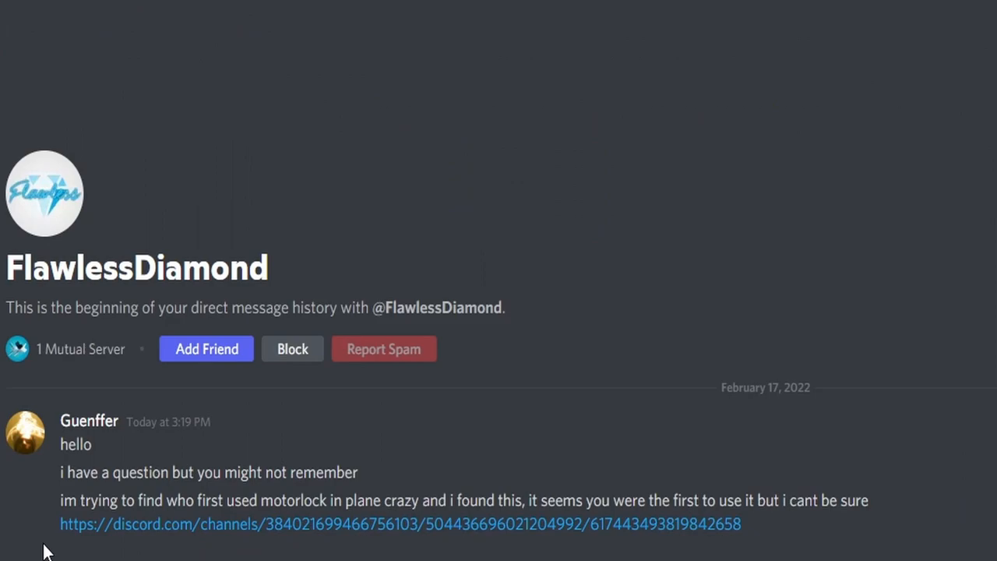
{"action": "scroll", "scroll_direction": "down", "scroll_amount": 3}
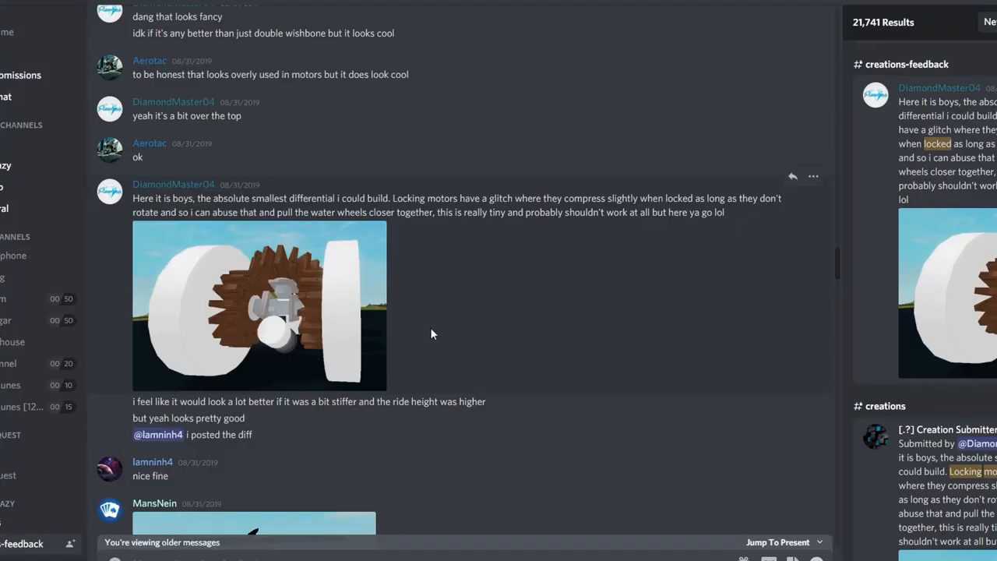
{"action": "scroll", "scroll_direction": "up", "scroll_amount": 3}
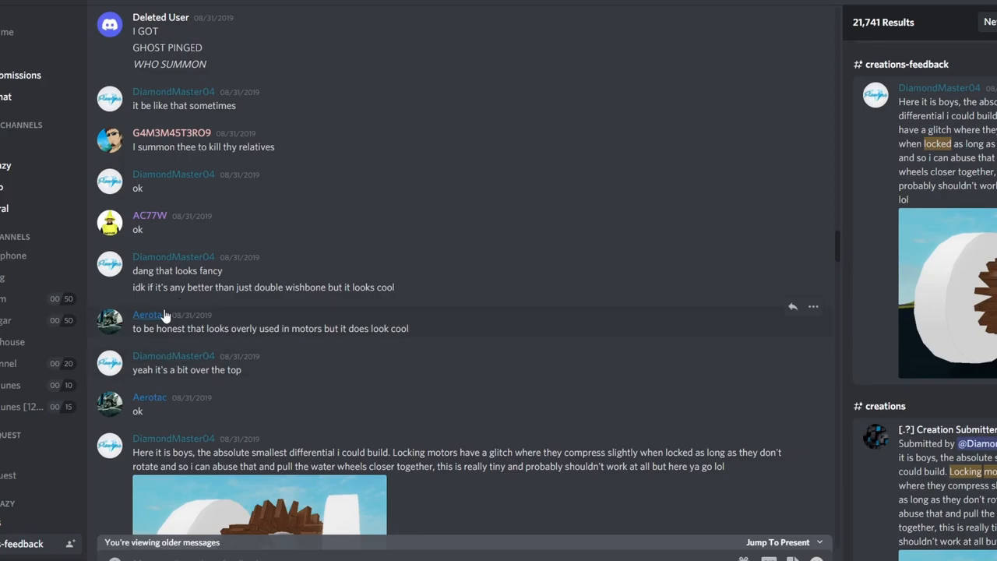
{"action": "mouse_move", "coordinate": [257, 283]}
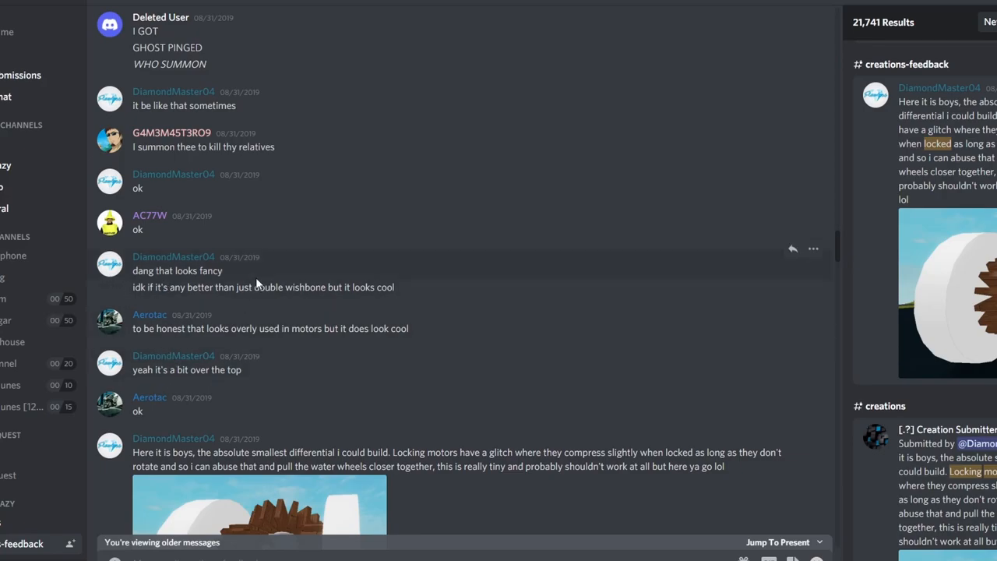
{"action": "scroll", "scroll_direction": "up", "scroll_amount": 3}
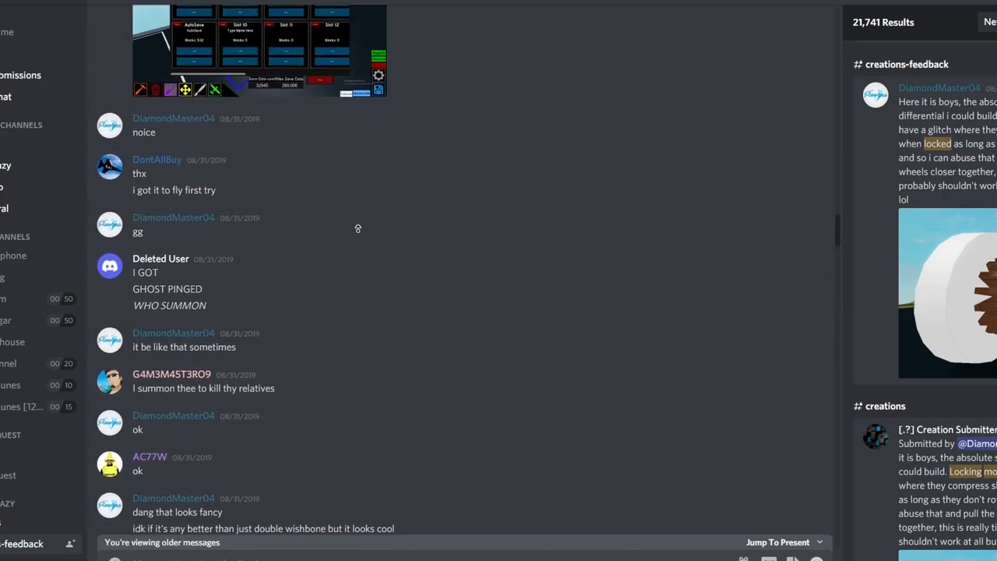
{"action": "scroll", "scroll_direction": "up", "scroll_amount": 3}
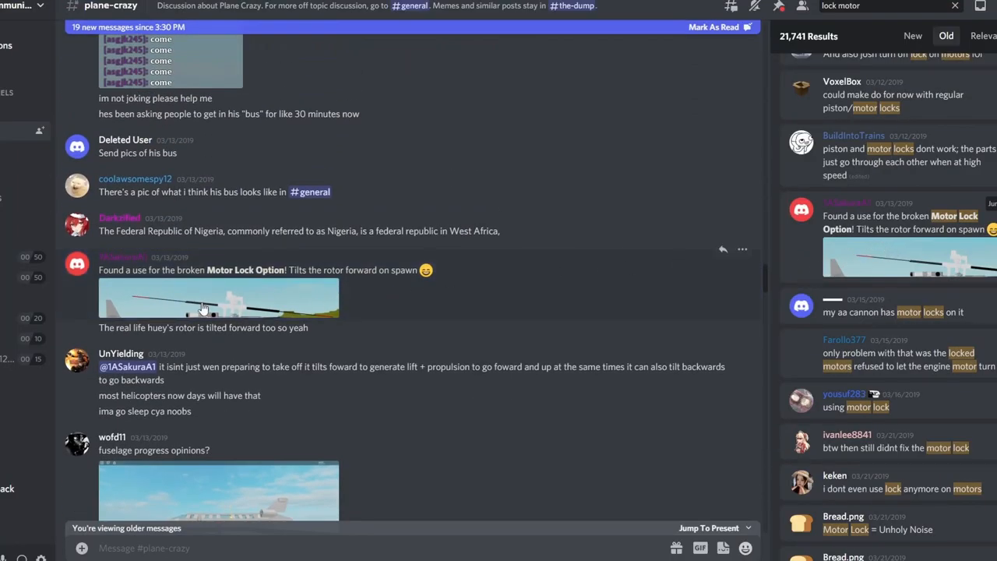
{"action": "mouse_move", "coordinate": [121, 342]}
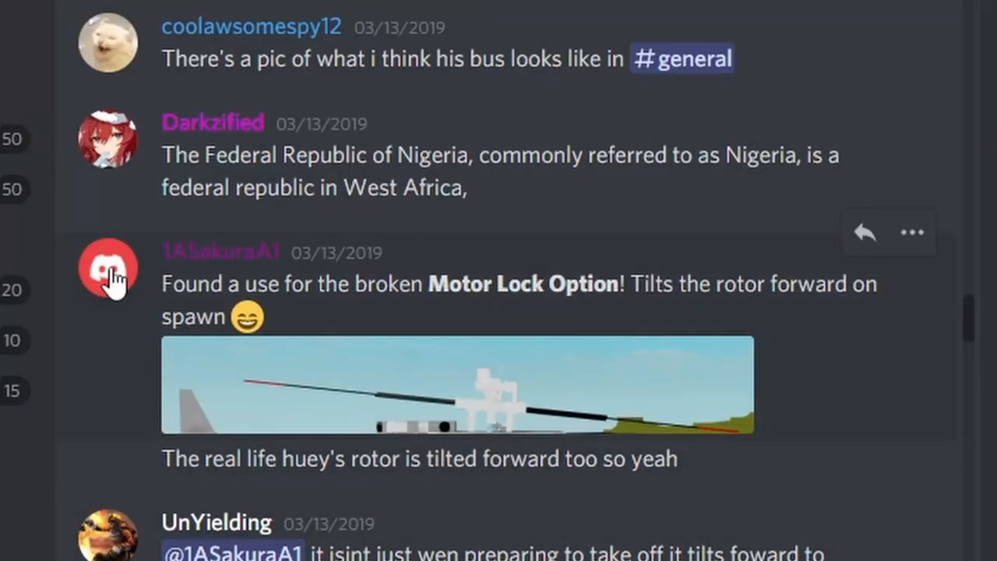
Enlarge the tilted helicopter rotor image in the March 2019 Motor Lock Option message
{"action": "left_click", "coordinate": [108, 268]}
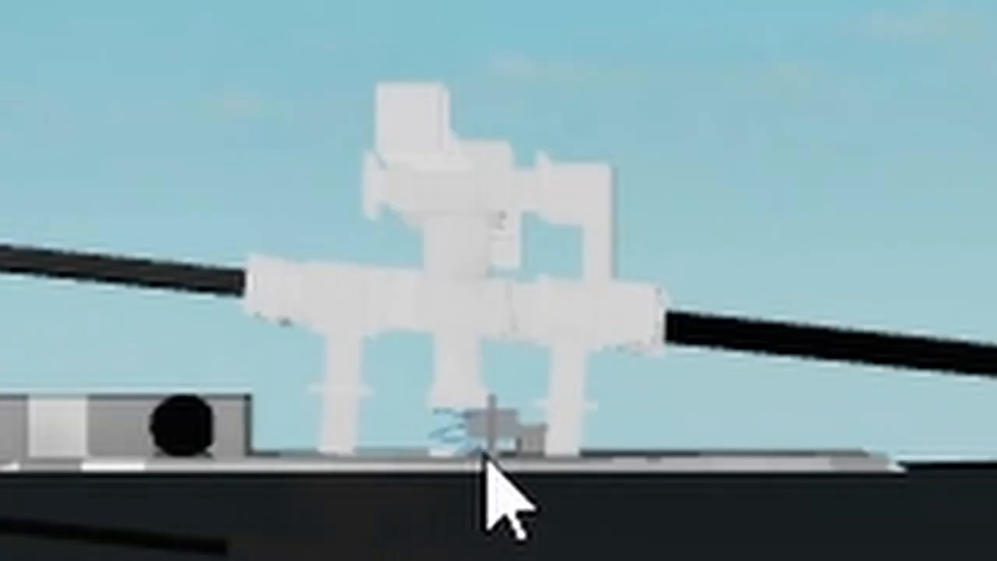
{"action": "mouse_move", "coordinate": [580, 394]}
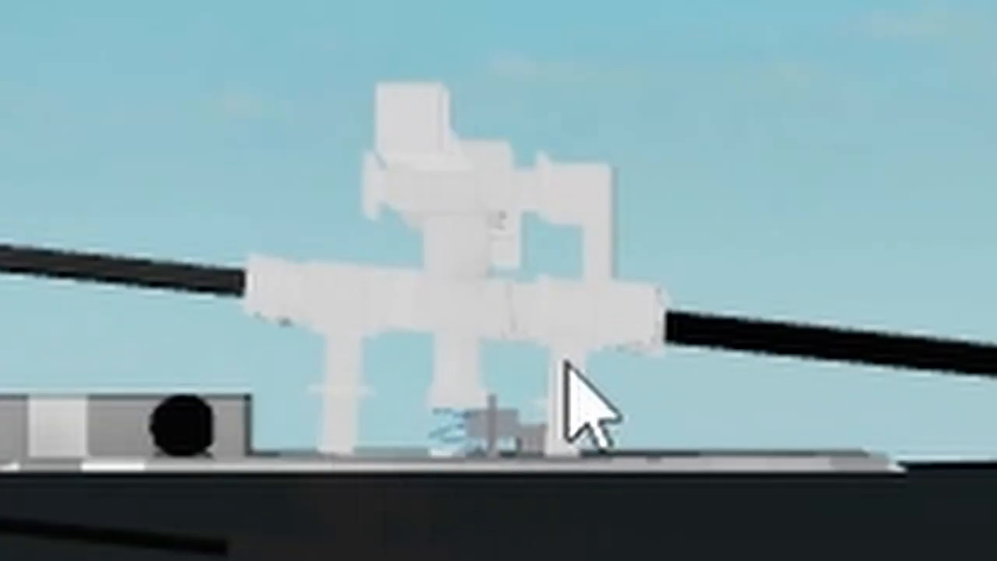